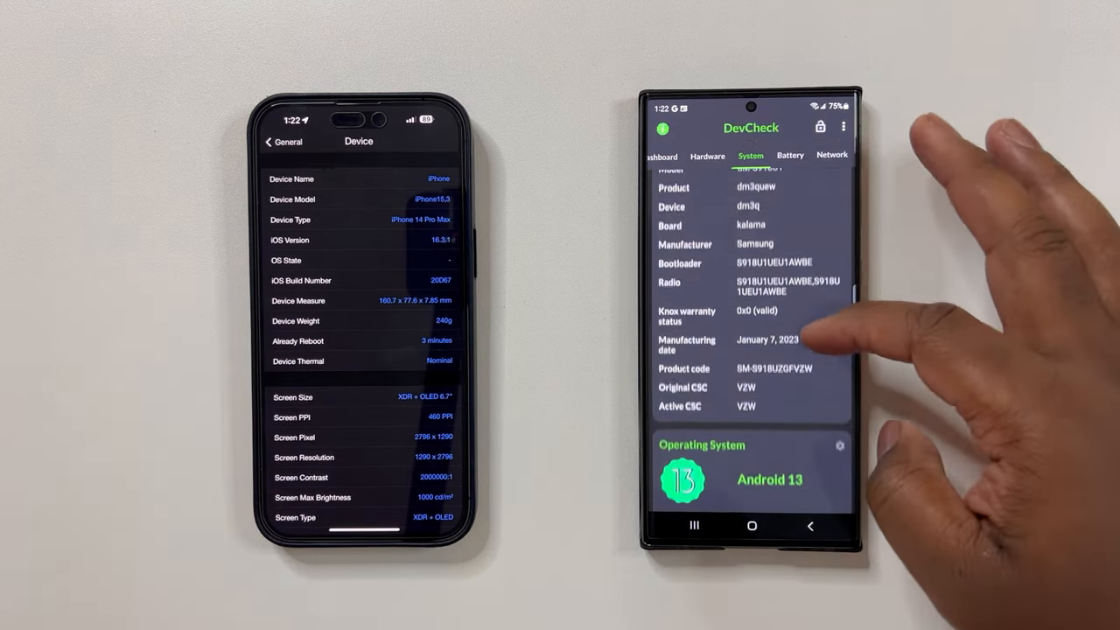
scroll("down", 3)
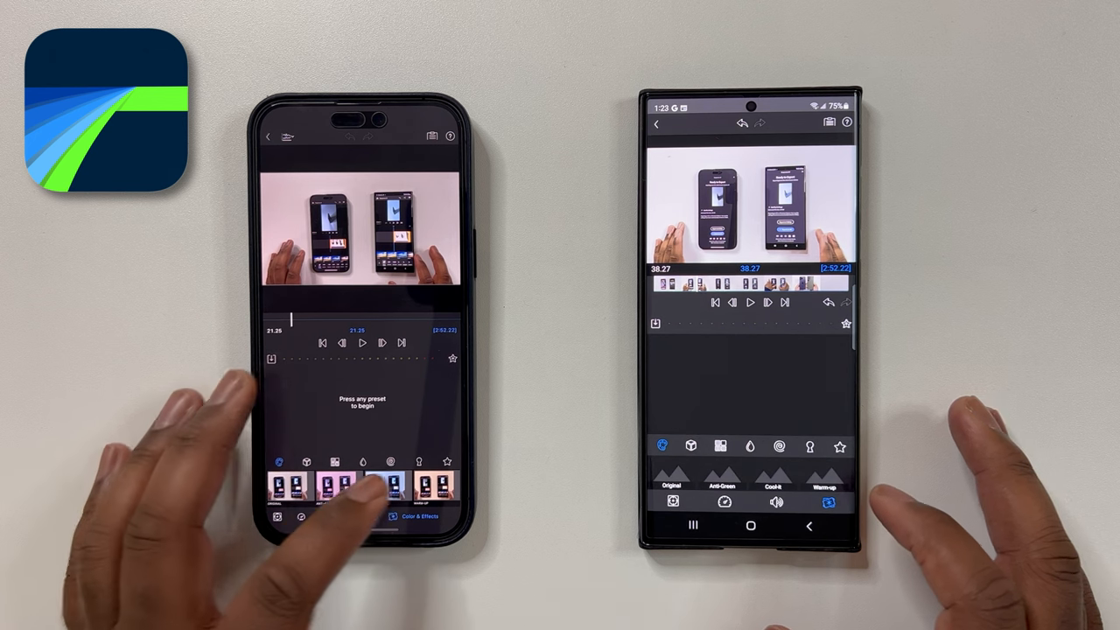
Set LumaFusion export to 1080p with Ultra (70Mbps) quality, and choose the Galaxy's quality.
left_click(435, 487)
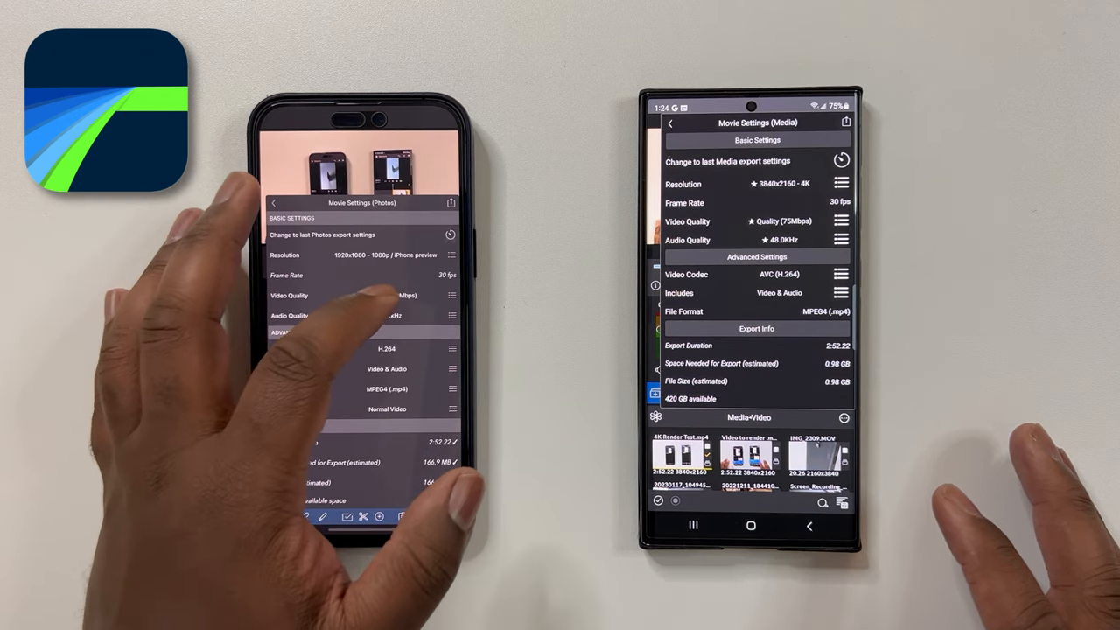
left_click(306, 295)
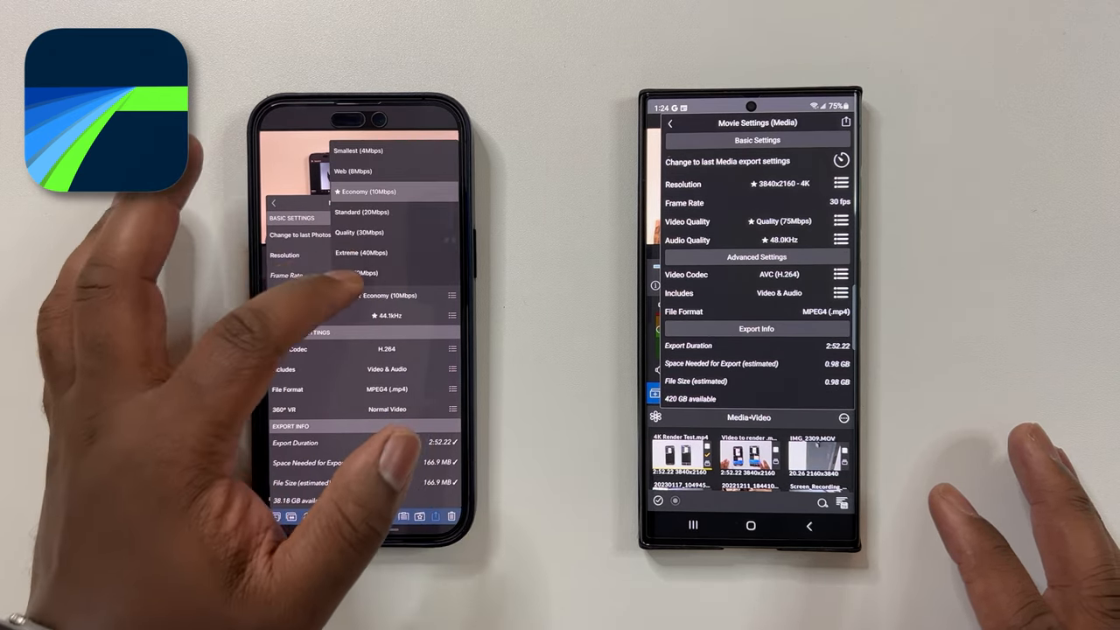
left_click(756, 220)
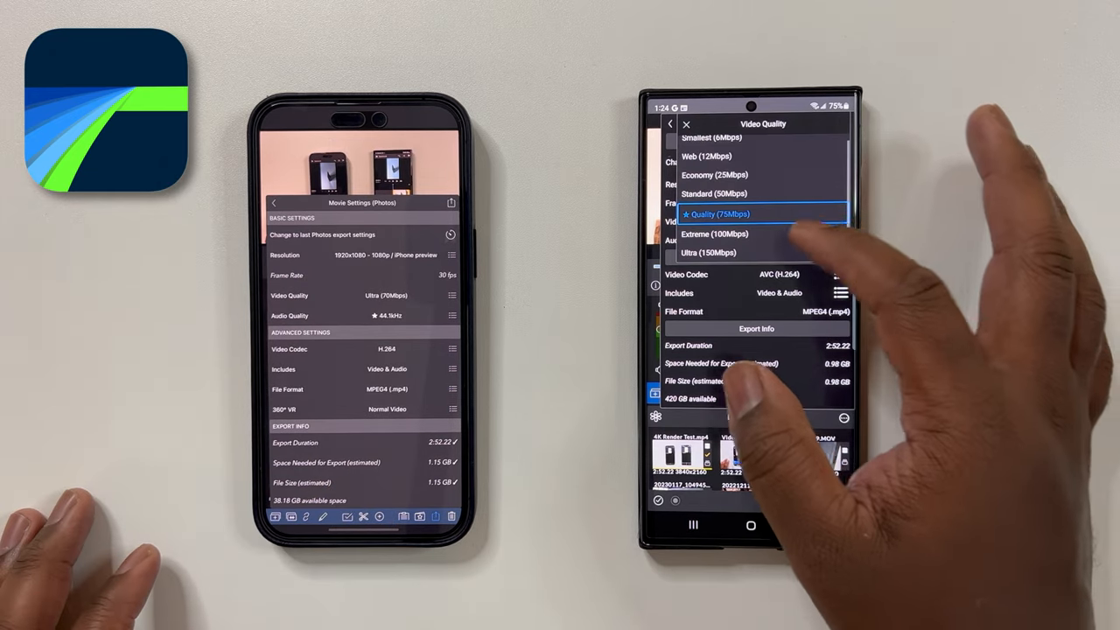
left_click(709, 253)
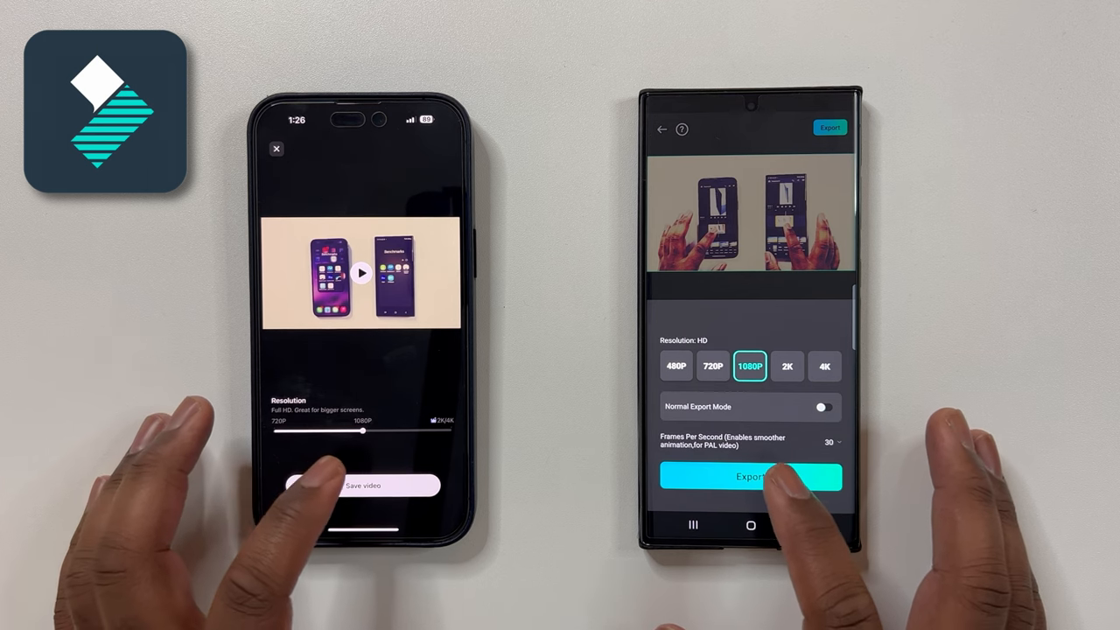
Start the Filmora export at 1080P resolution.
left_click(750, 476)
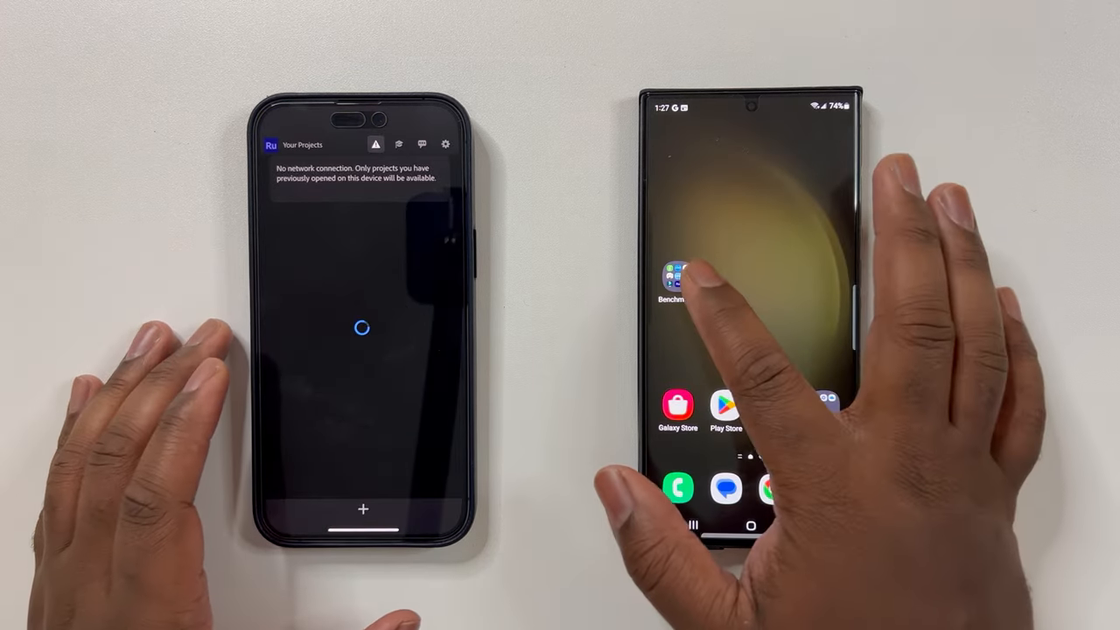
Open Premiere Rush's 4K Render Test project on both phones.
left_click(678, 276)
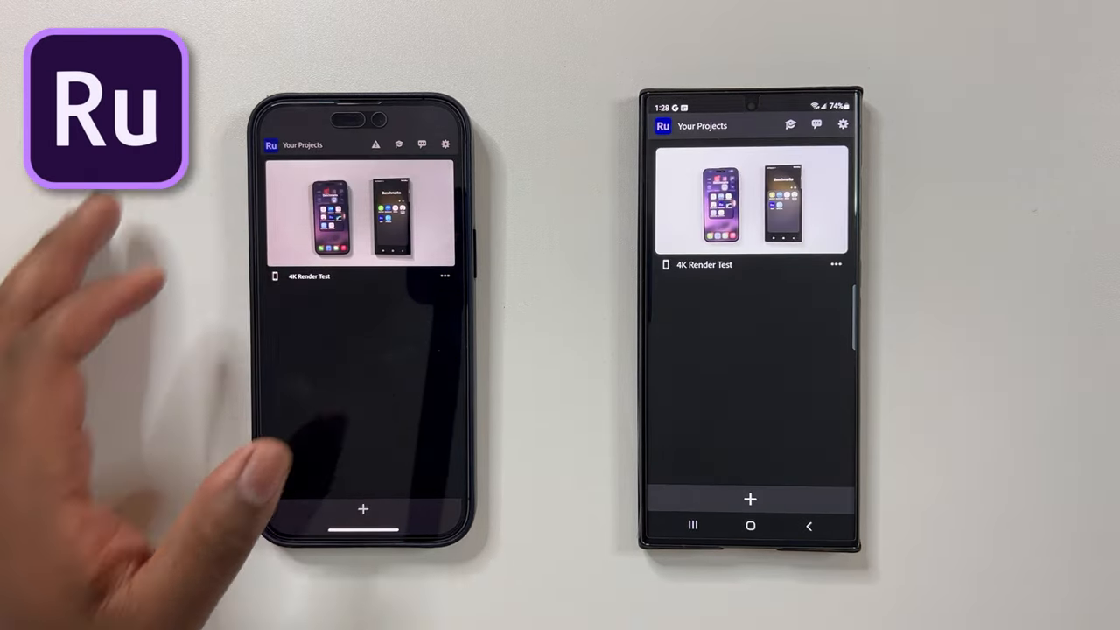
left_click(362, 215)
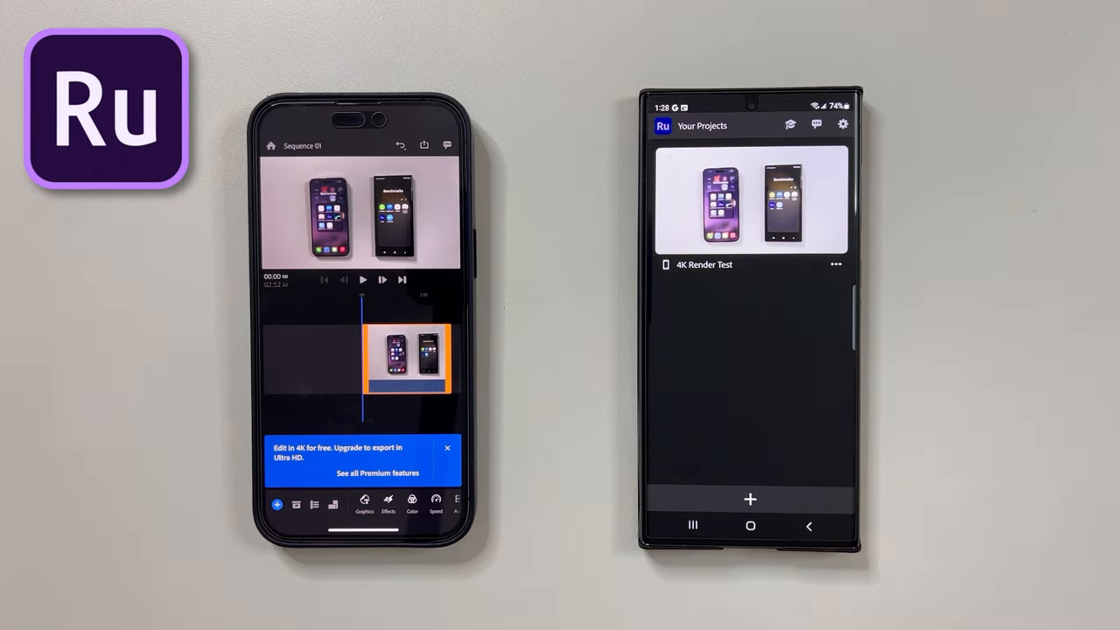
left_click(750, 201)
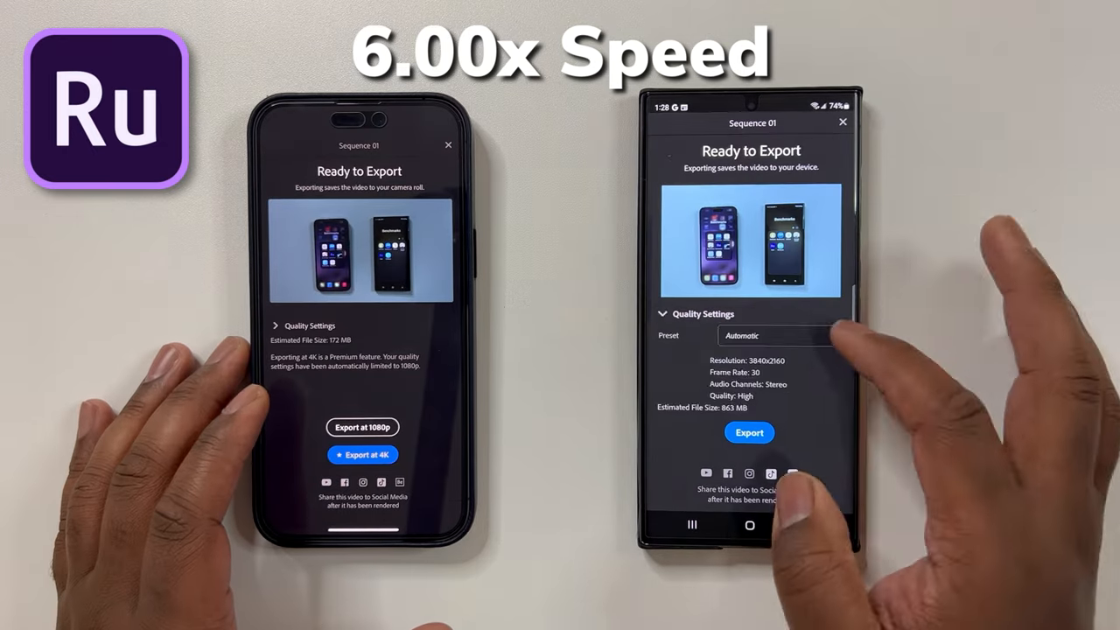
Export the project at the 1080p Match Framerate preset on both phones.
left_click(779, 335)
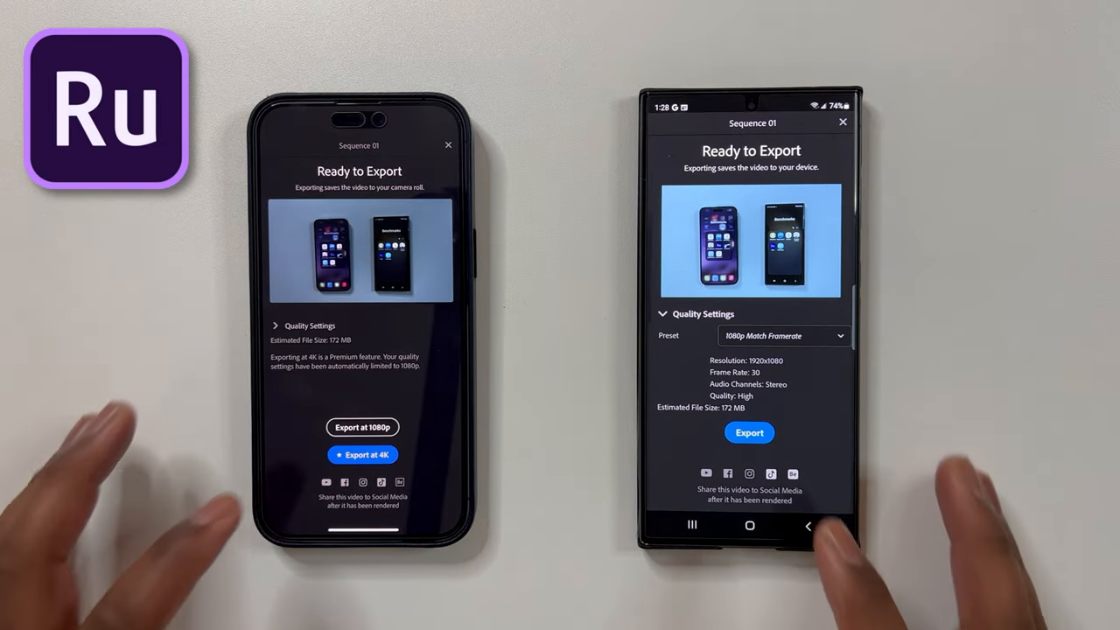
left_click(749, 432)
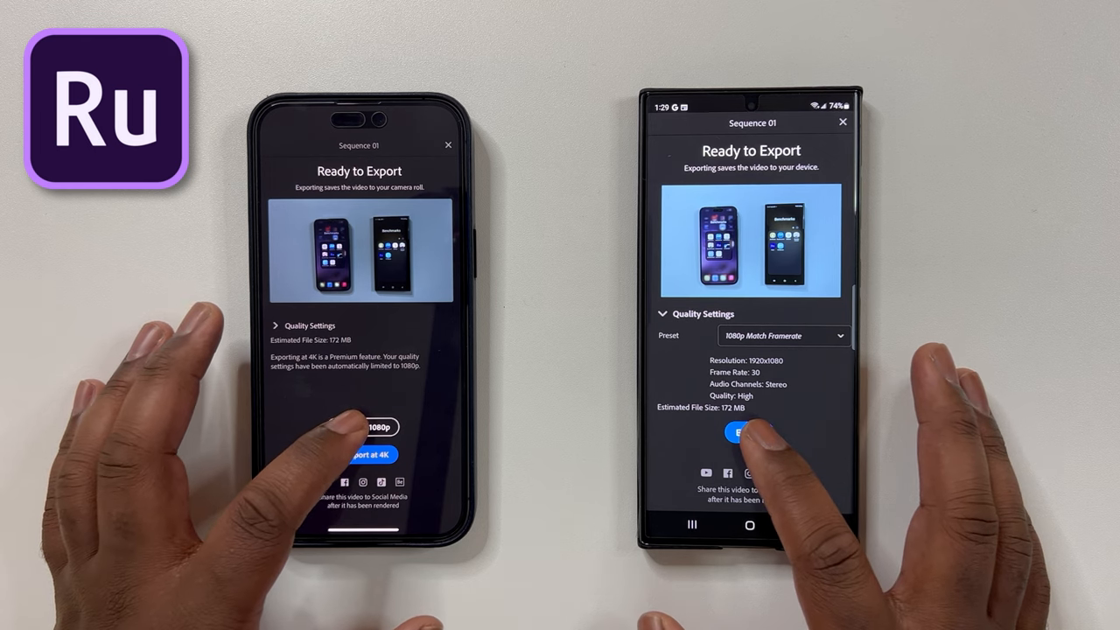
left_click(738, 433)
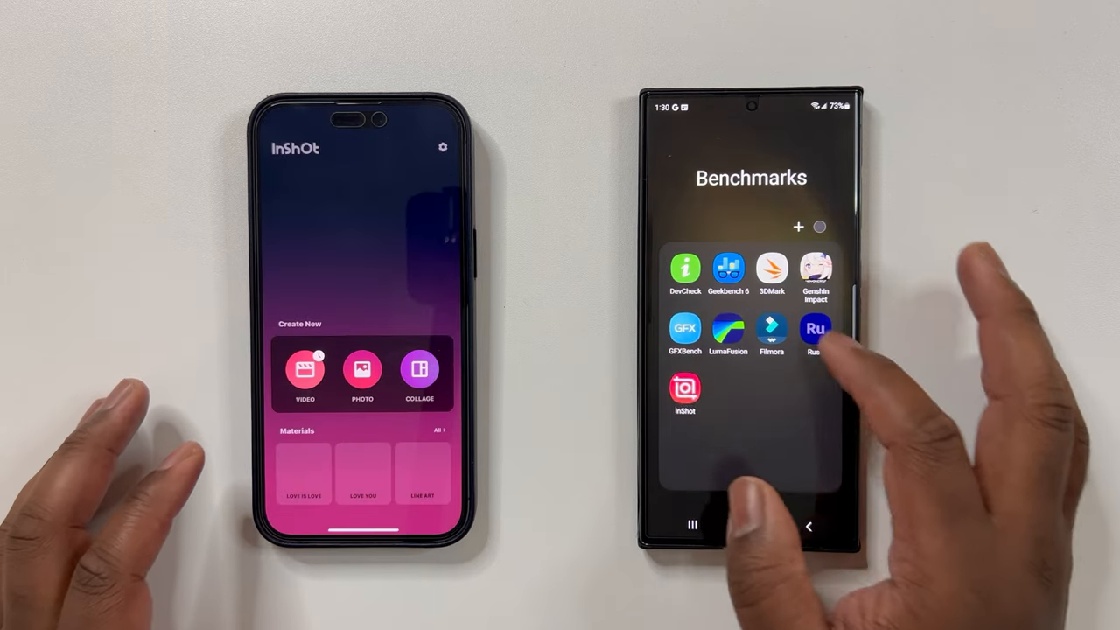
Save the InShot video at 1080p/30fps, then return to the Benchmarks app folder.
left_click(685, 390)
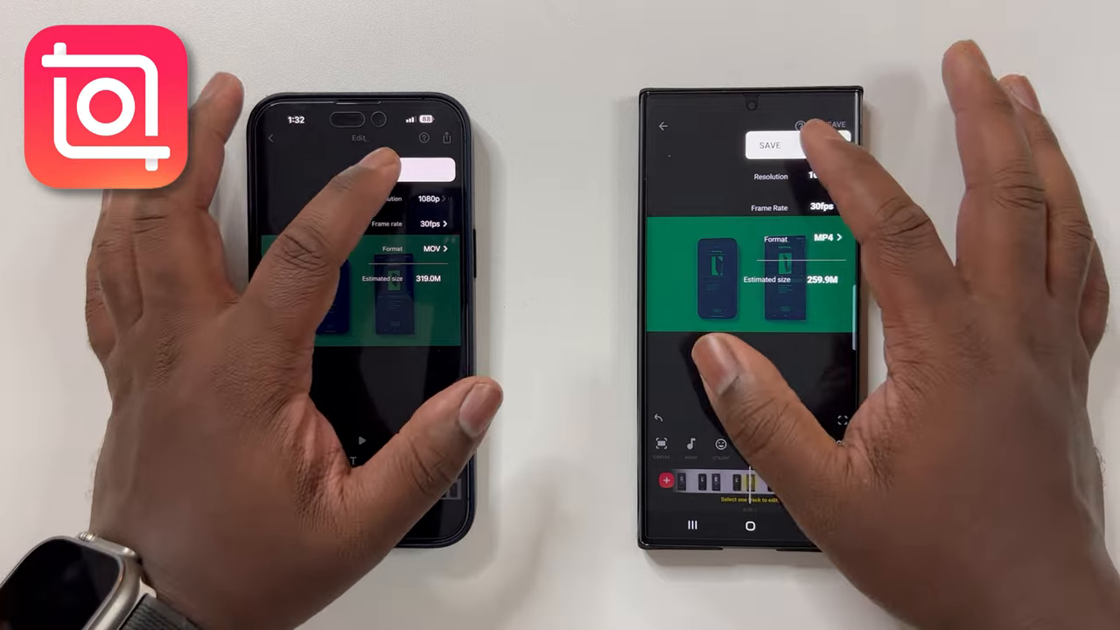
left_click(768, 145)
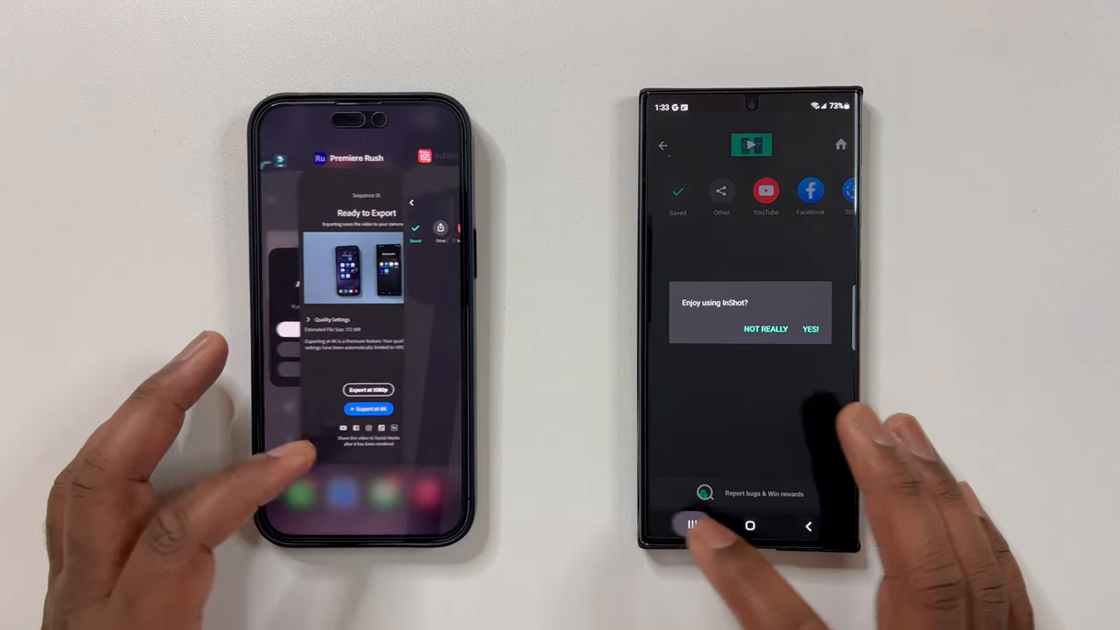
left_click(750, 526)
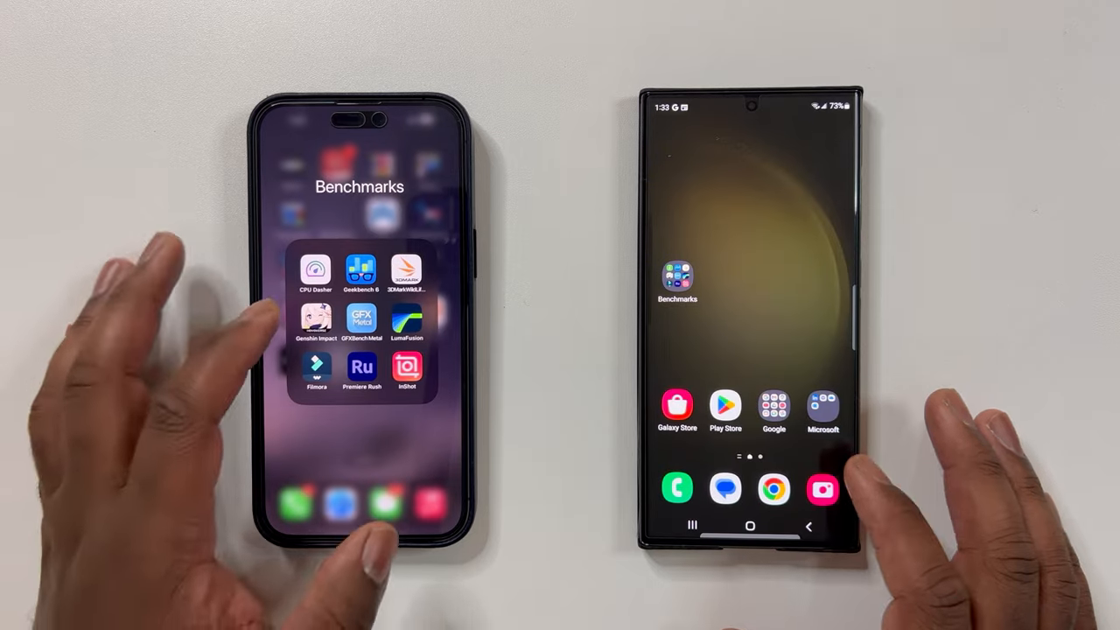
left_click(676, 280)
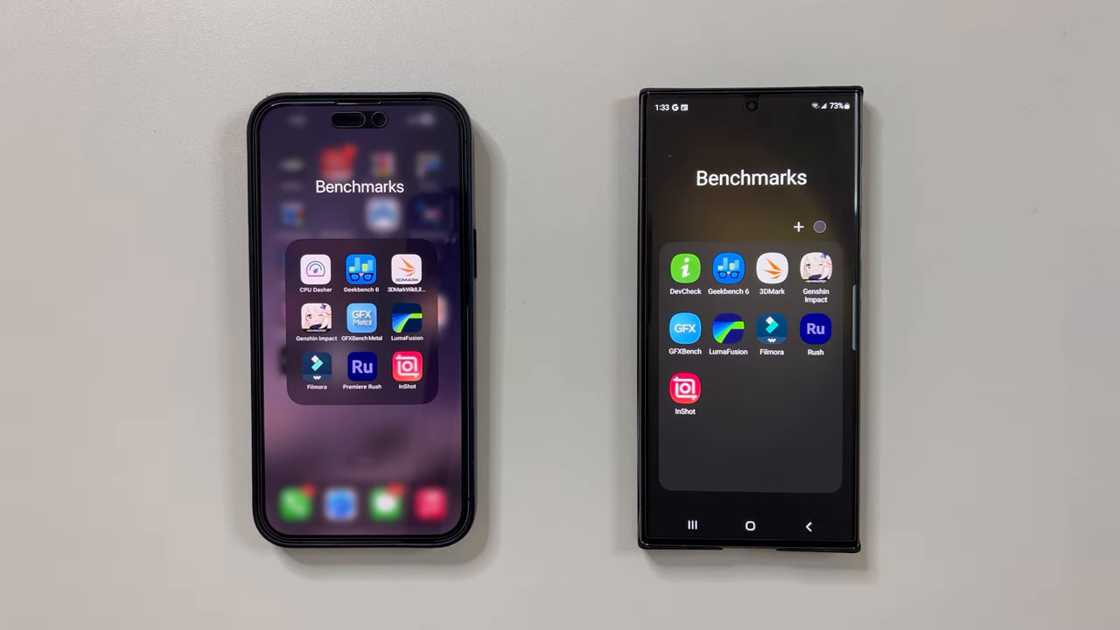